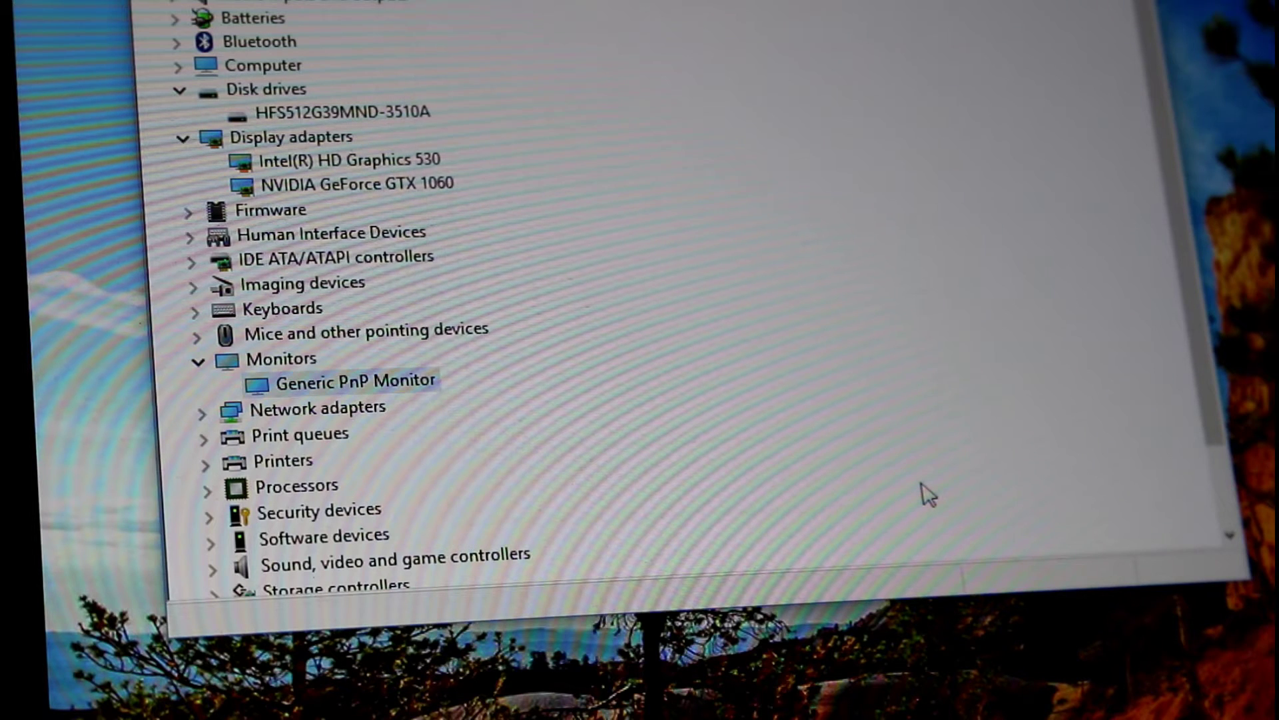
mouse_move(498, 302)
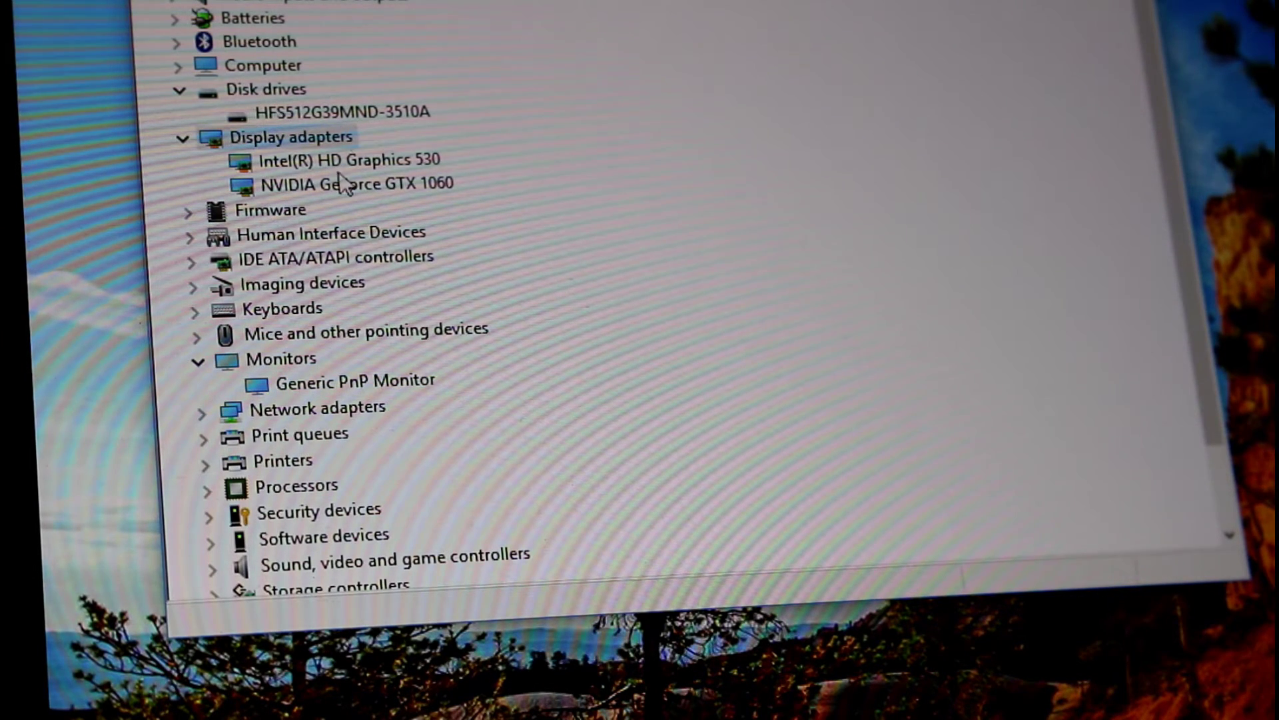
click(346, 160)
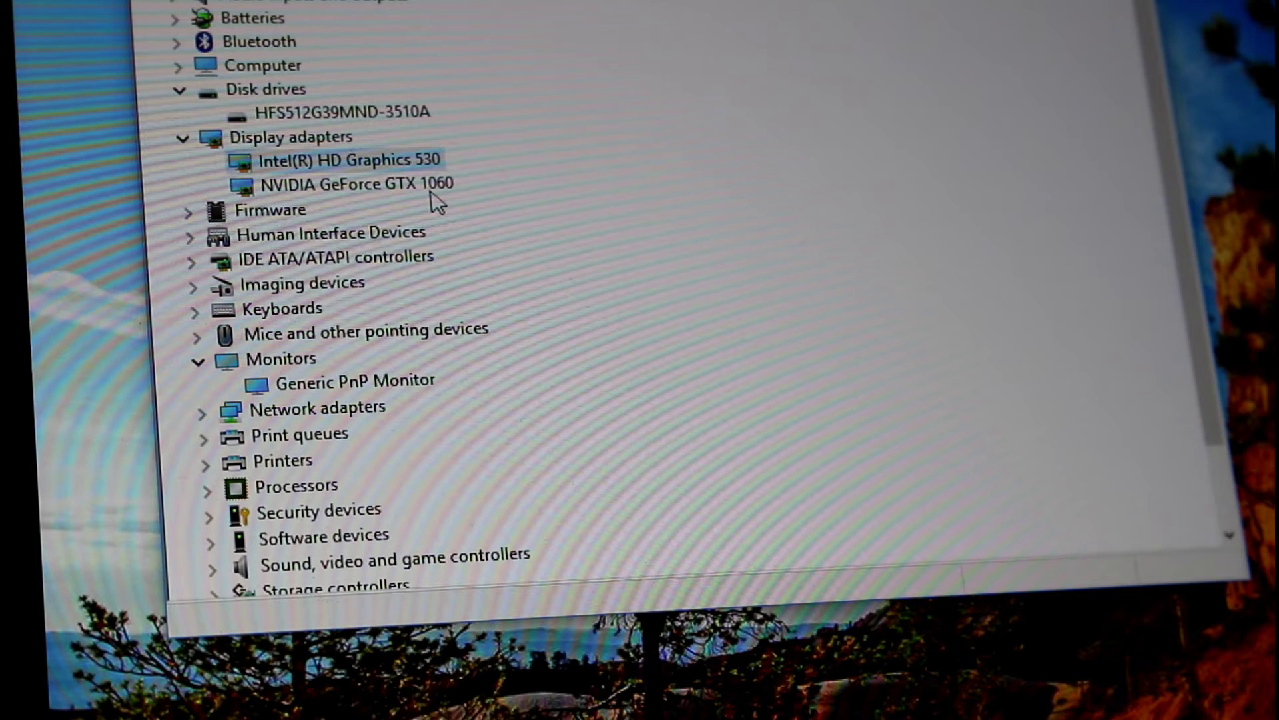
click(349, 185)
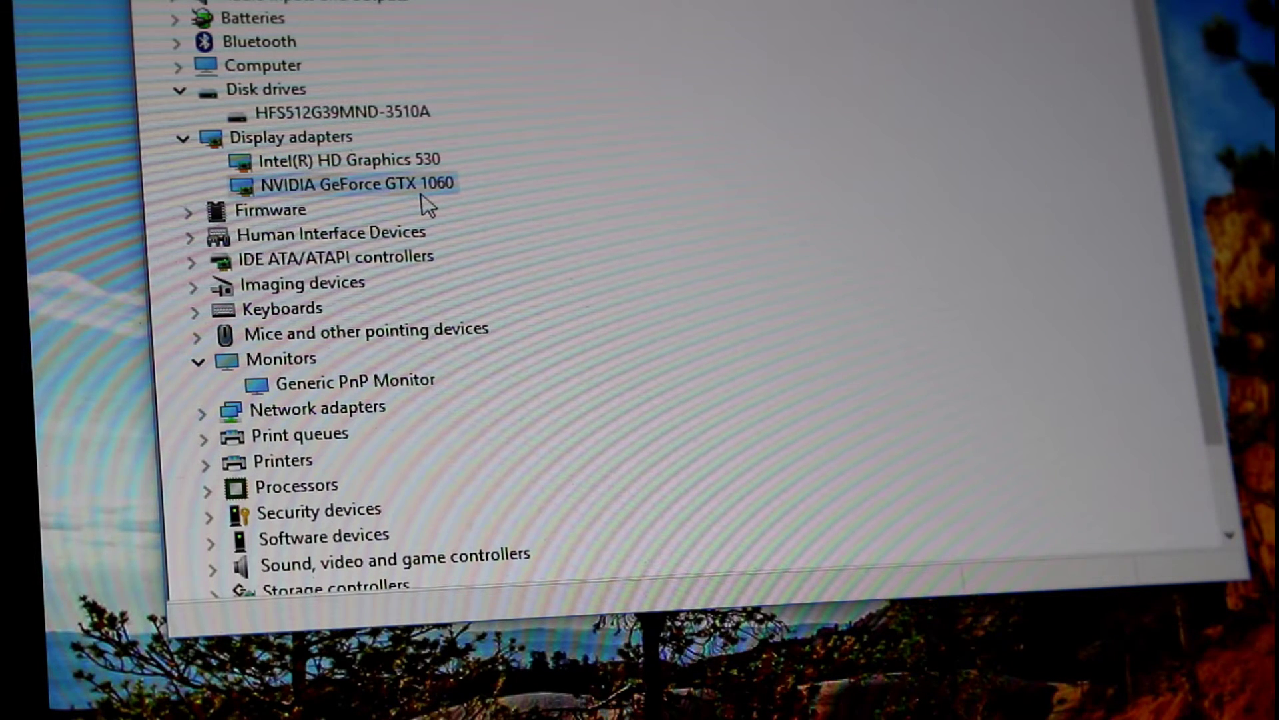
mouse_move(414, 212)
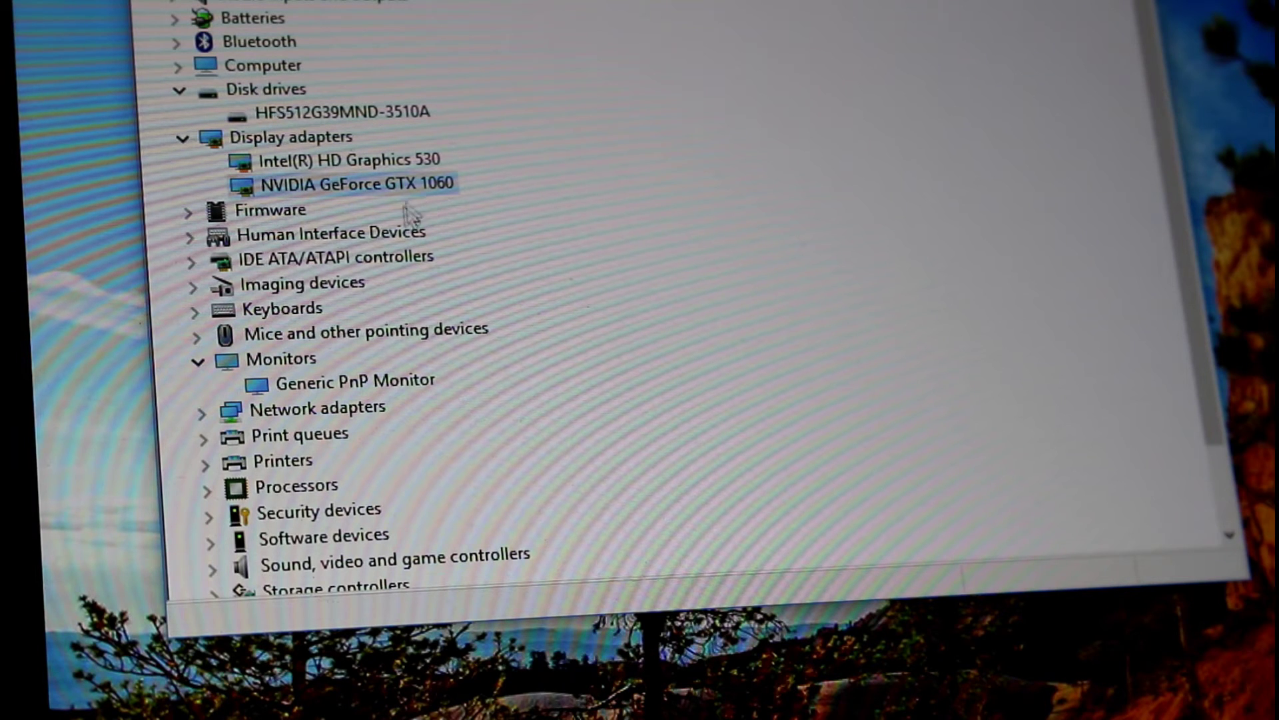